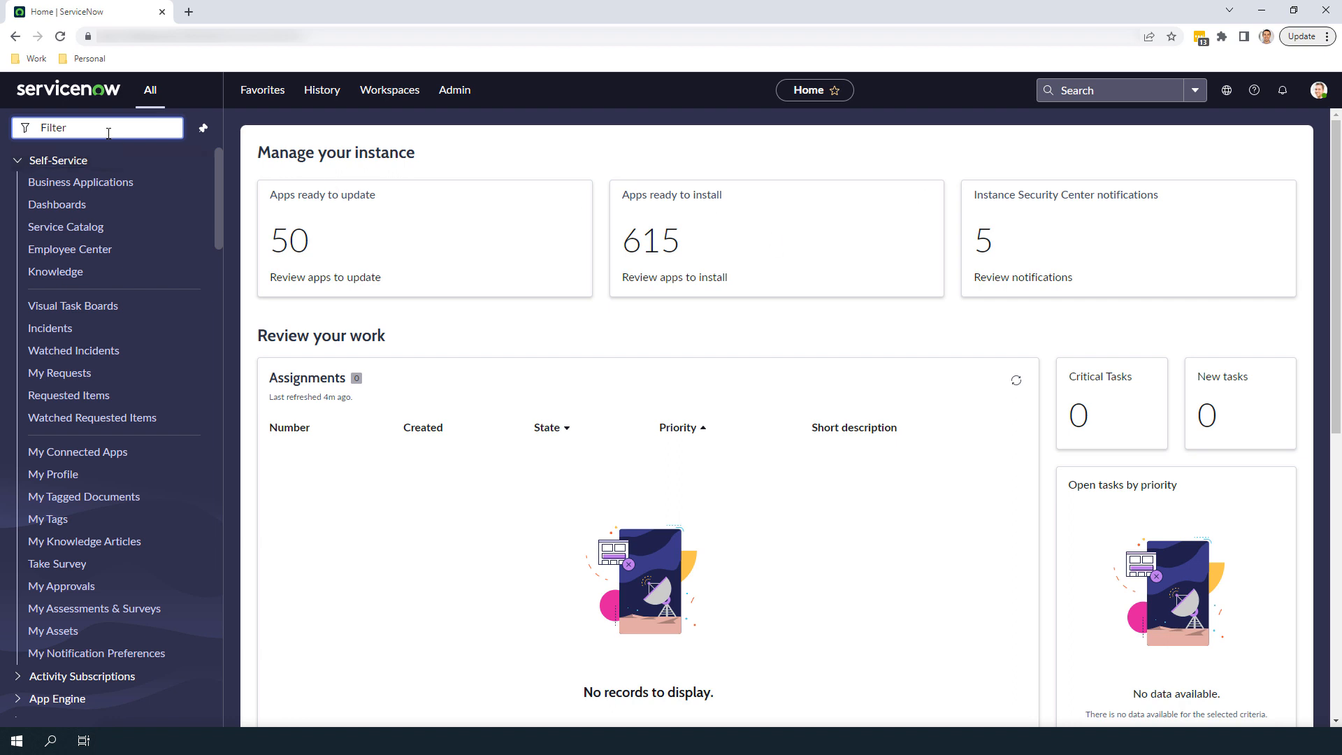
# Step: Filter the navigator for 'Hardware Asset' and open the Hardware Assets portfolio
pyautogui.write('Hardware Asset')
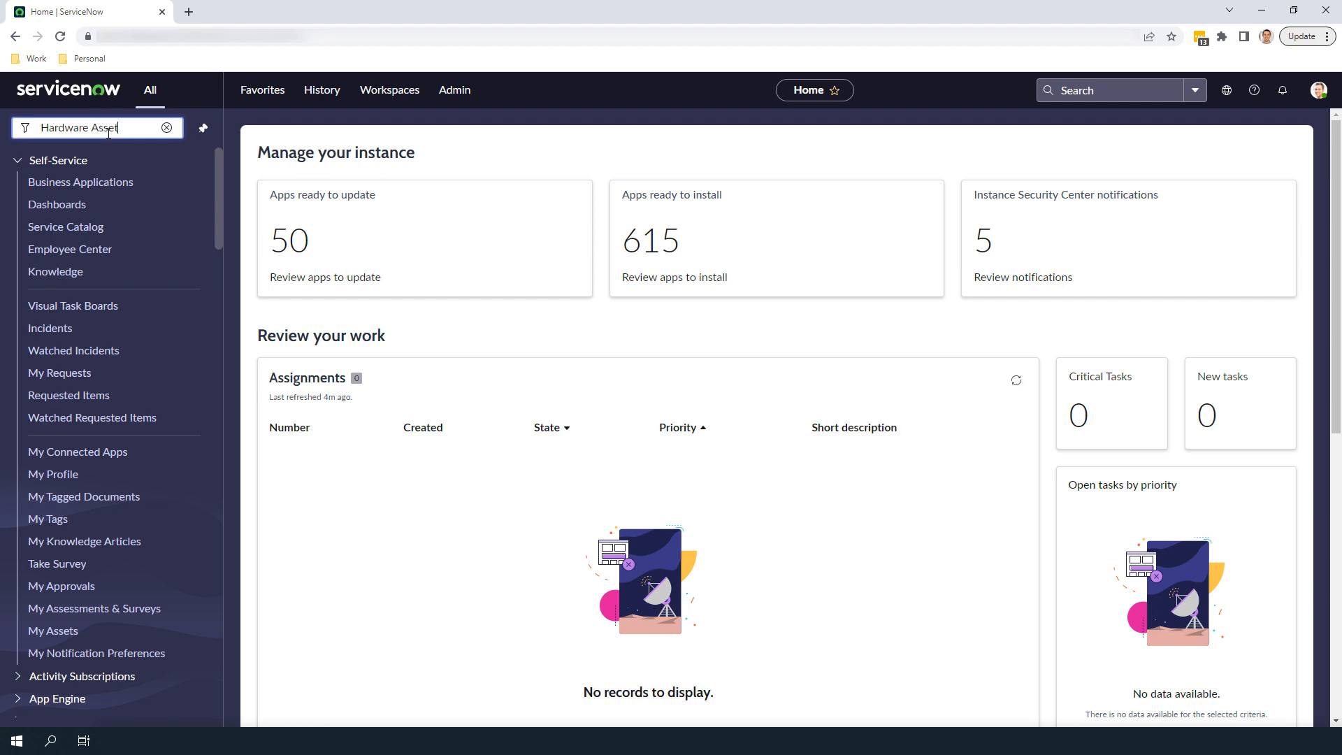
pyautogui.click(84, 202)
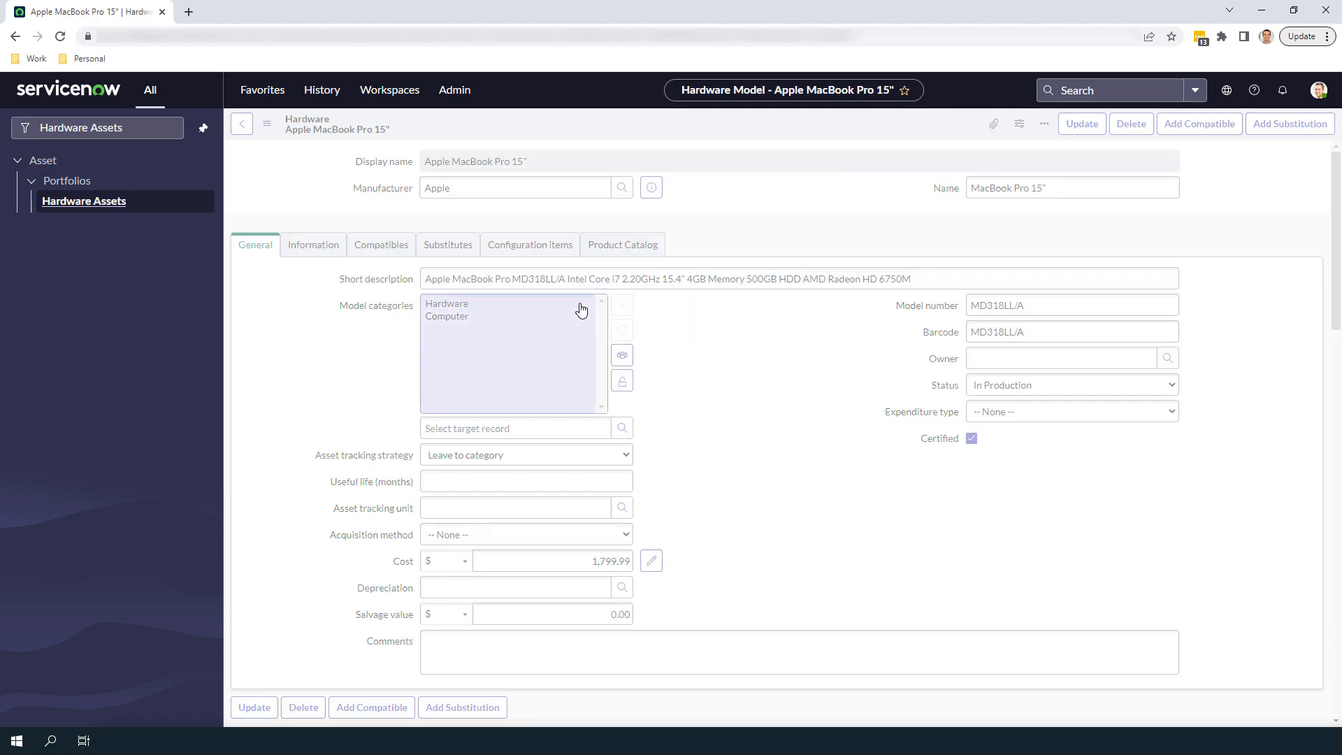
# Step: Open the Computer model category record from the Apple MacBook Pro 15" model
pyautogui.click(514, 428)
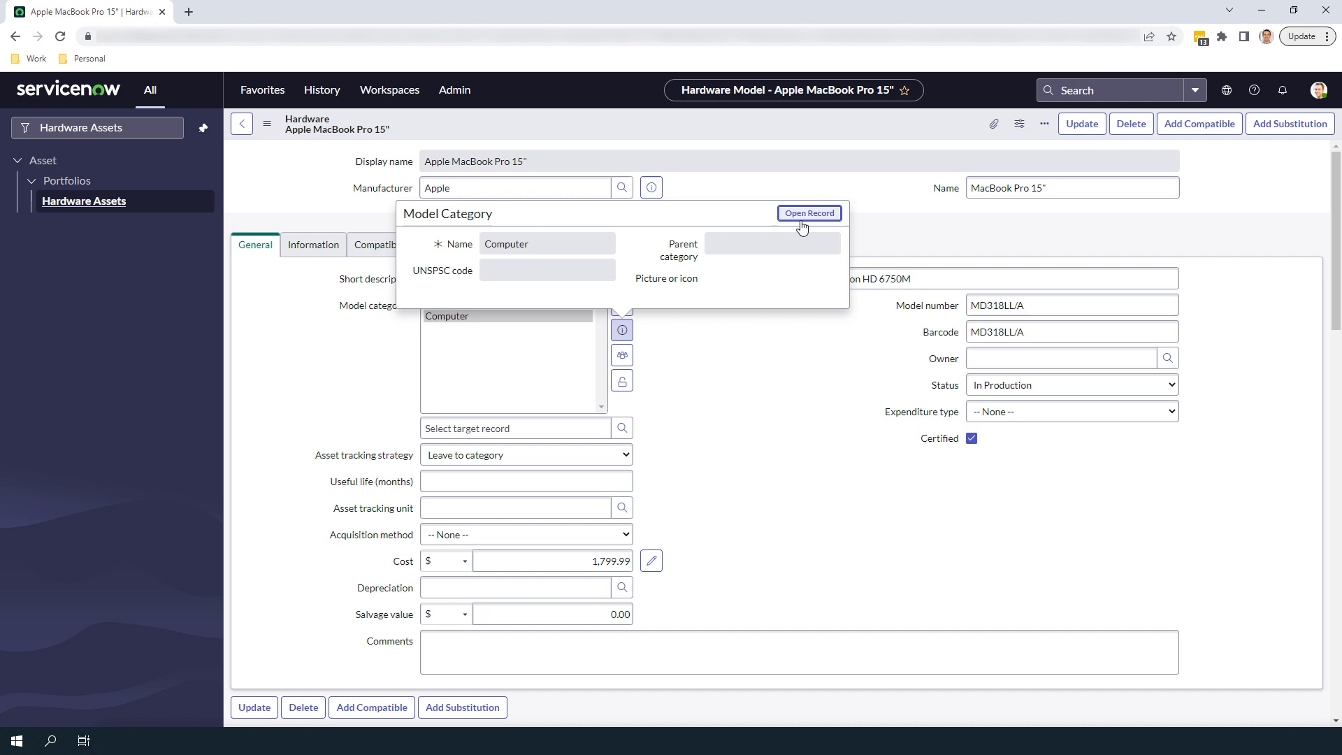
pyautogui.click(809, 212)
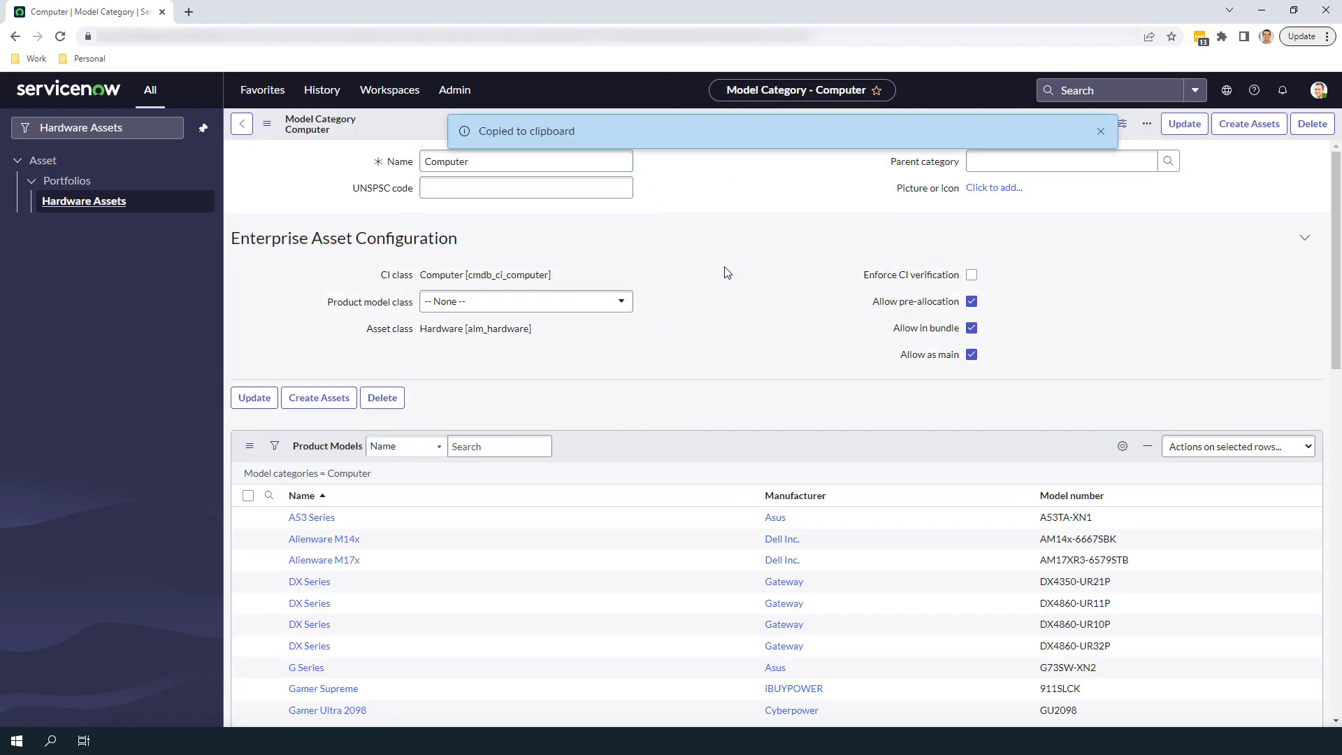
pyautogui.moveTo(243, 124)
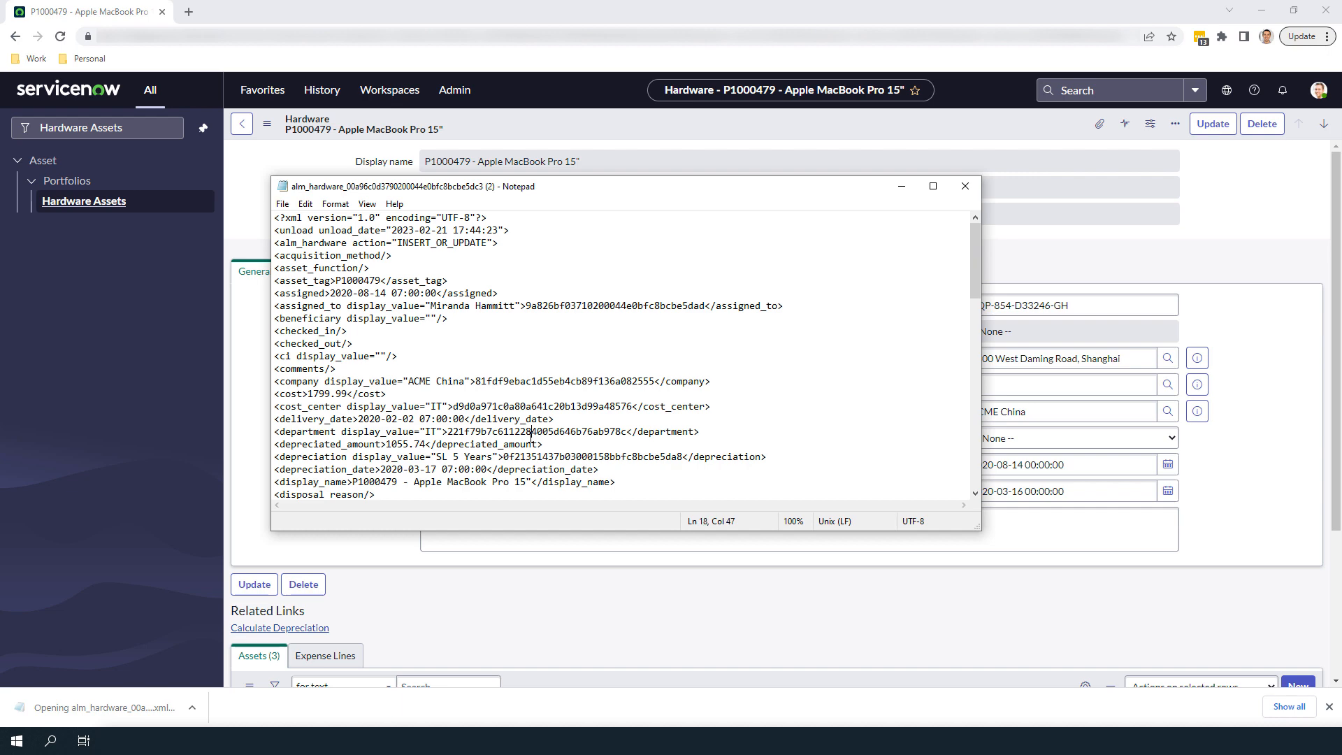
# Step: Replace Hardware with Computer and its sys_id in the P1000479 XML, then save
pyautogui.scroll(-3)
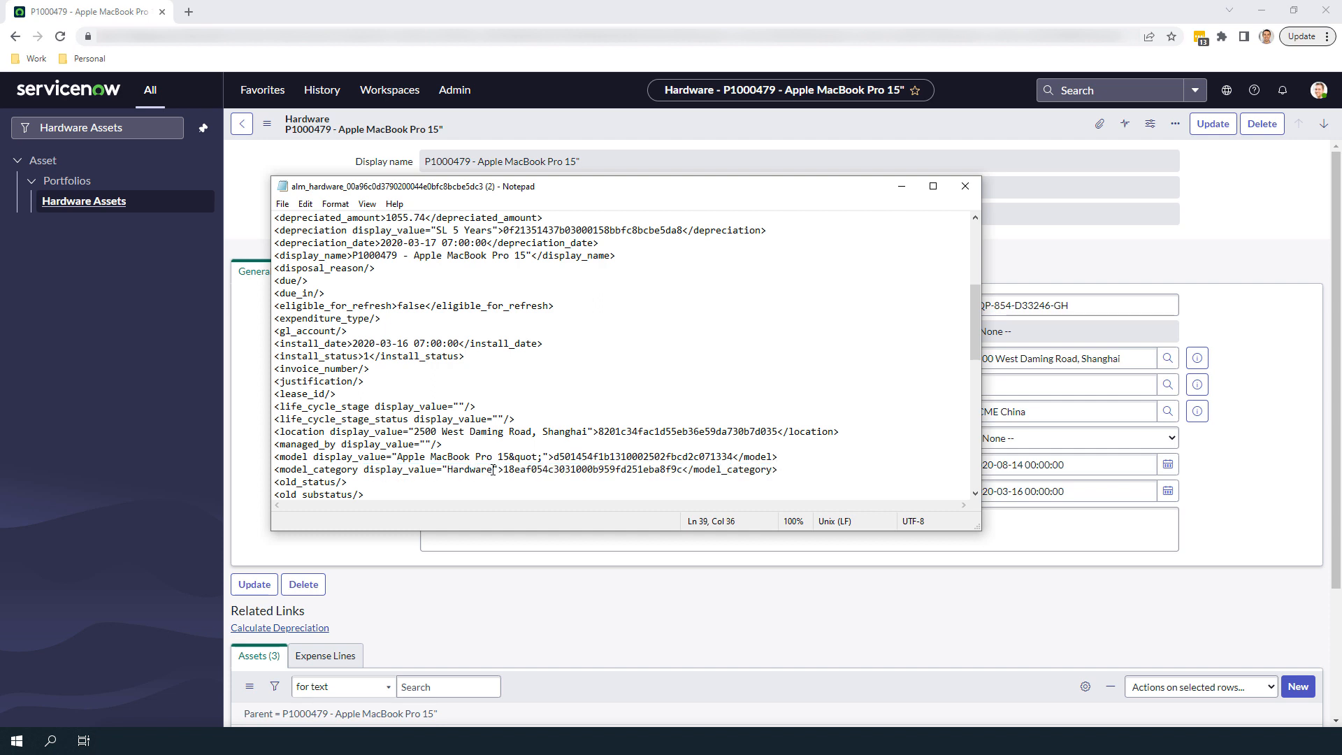
pyautogui.doubleClick(469, 469)
pyautogui.write('Compute')
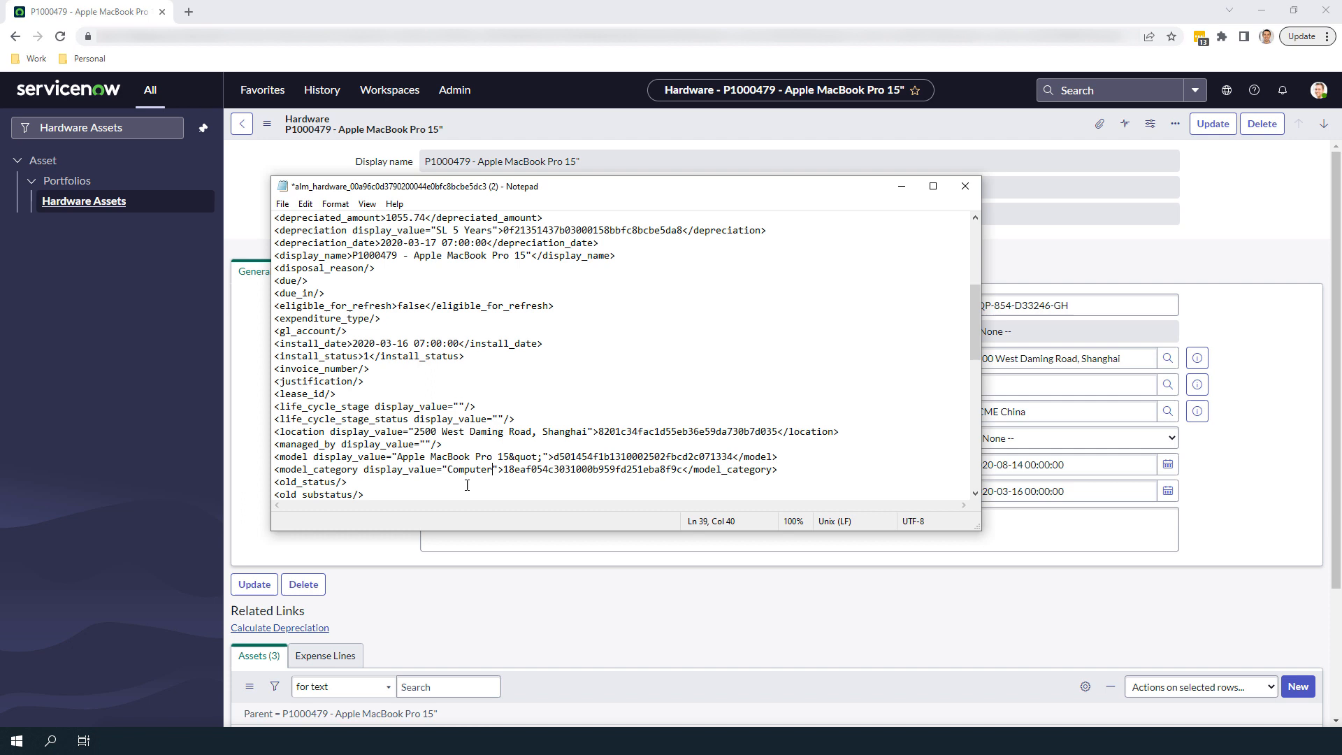
pyautogui.moveTo(500, 468); pyautogui.dragTo(347, 481)
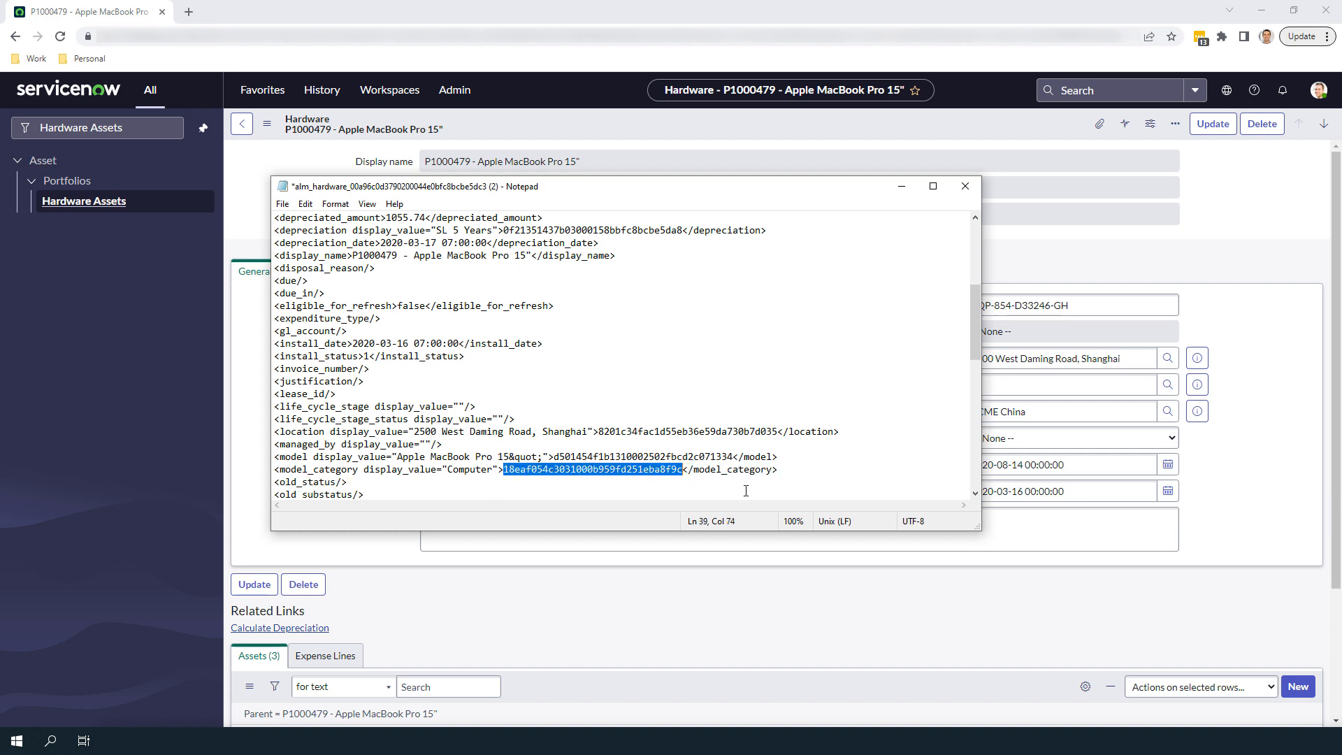
pyautogui.click(282, 203)
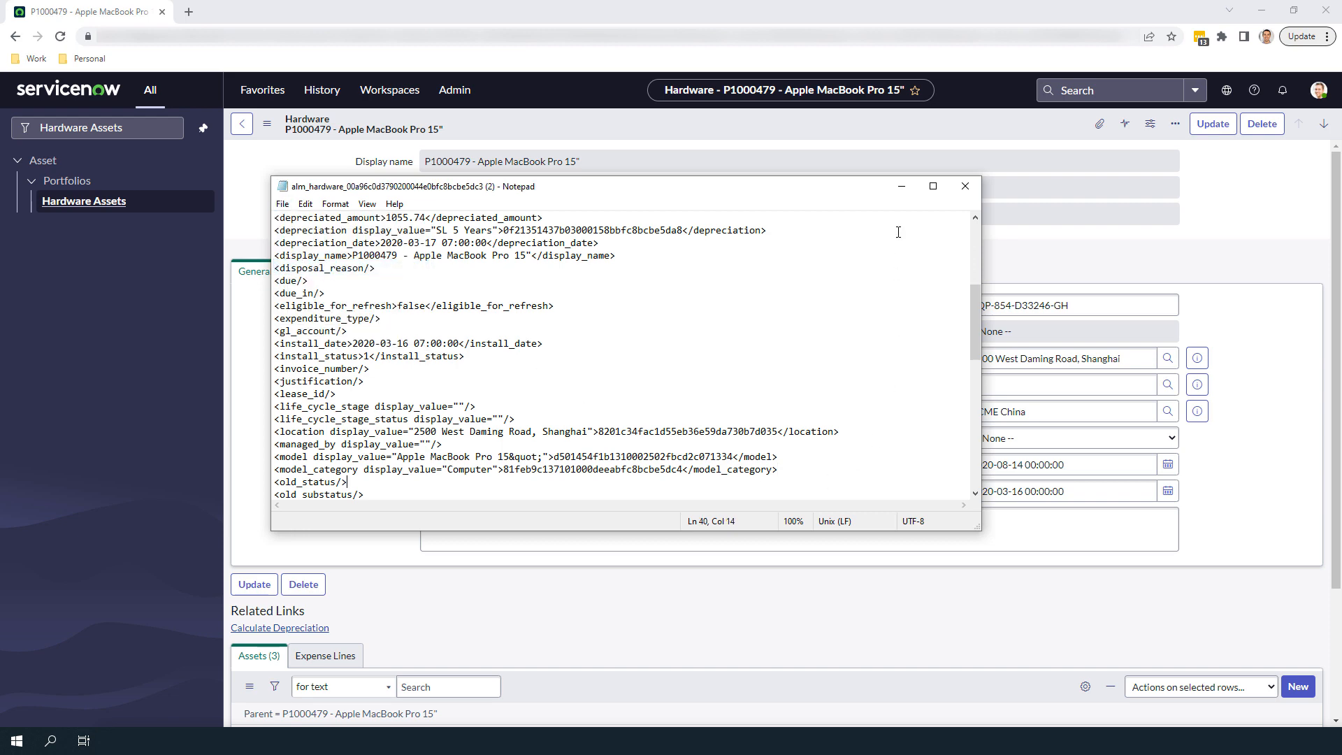
pyautogui.click(965, 186)
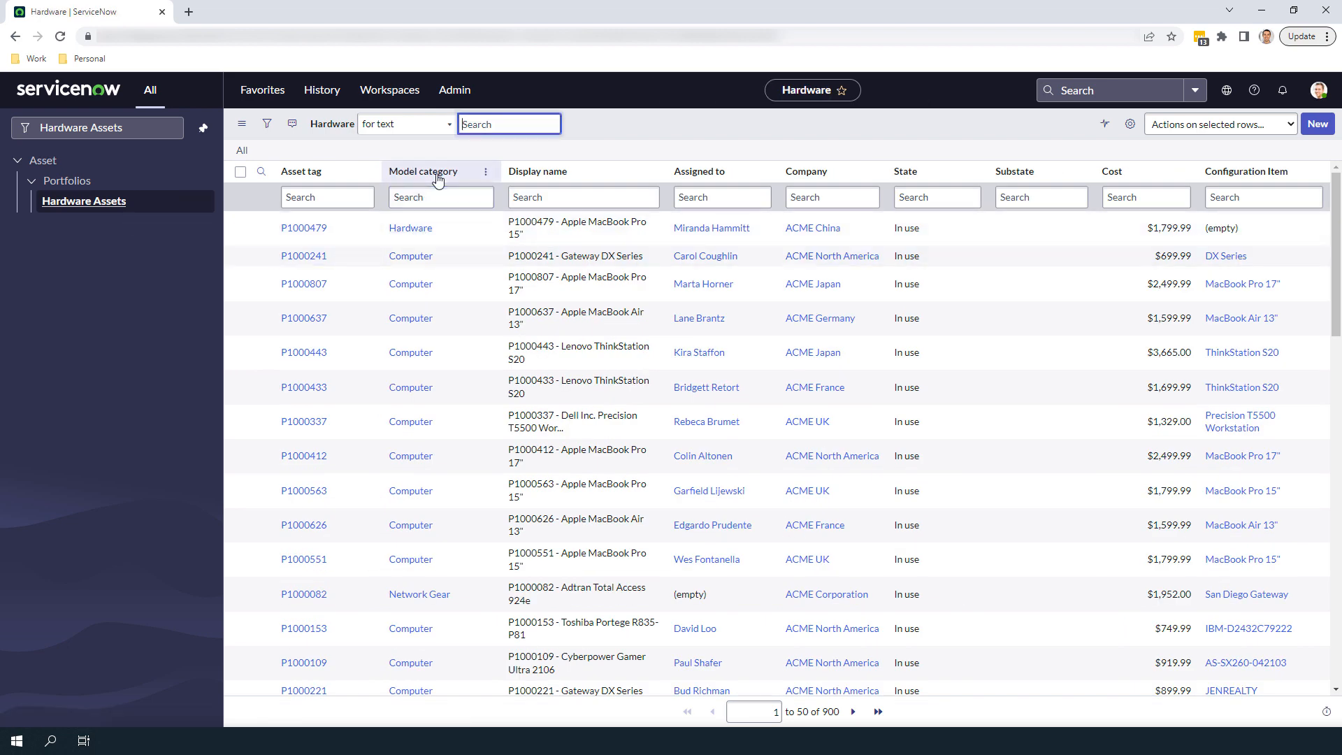
# Step: Import the edited P1000479 XML file into the hardware list via Import XML
pyautogui.click(485, 172)
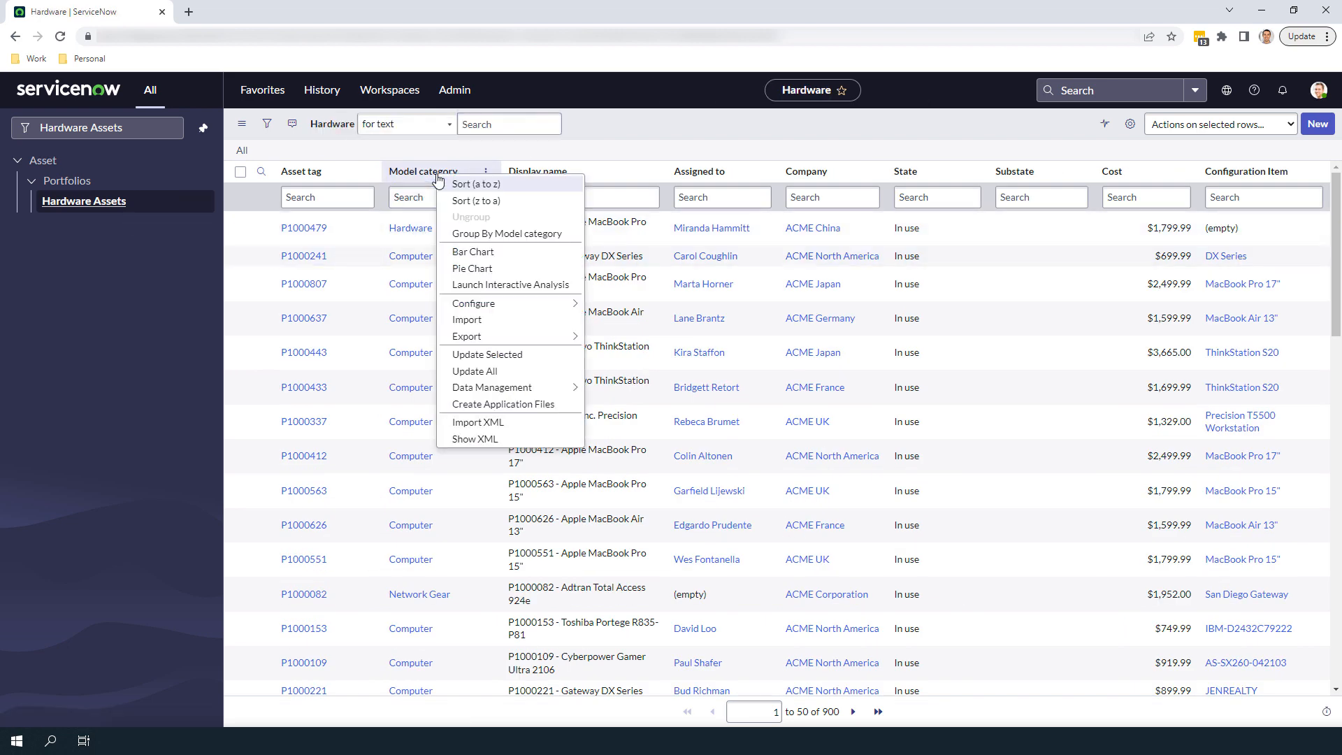
pyautogui.moveTo(478, 422)
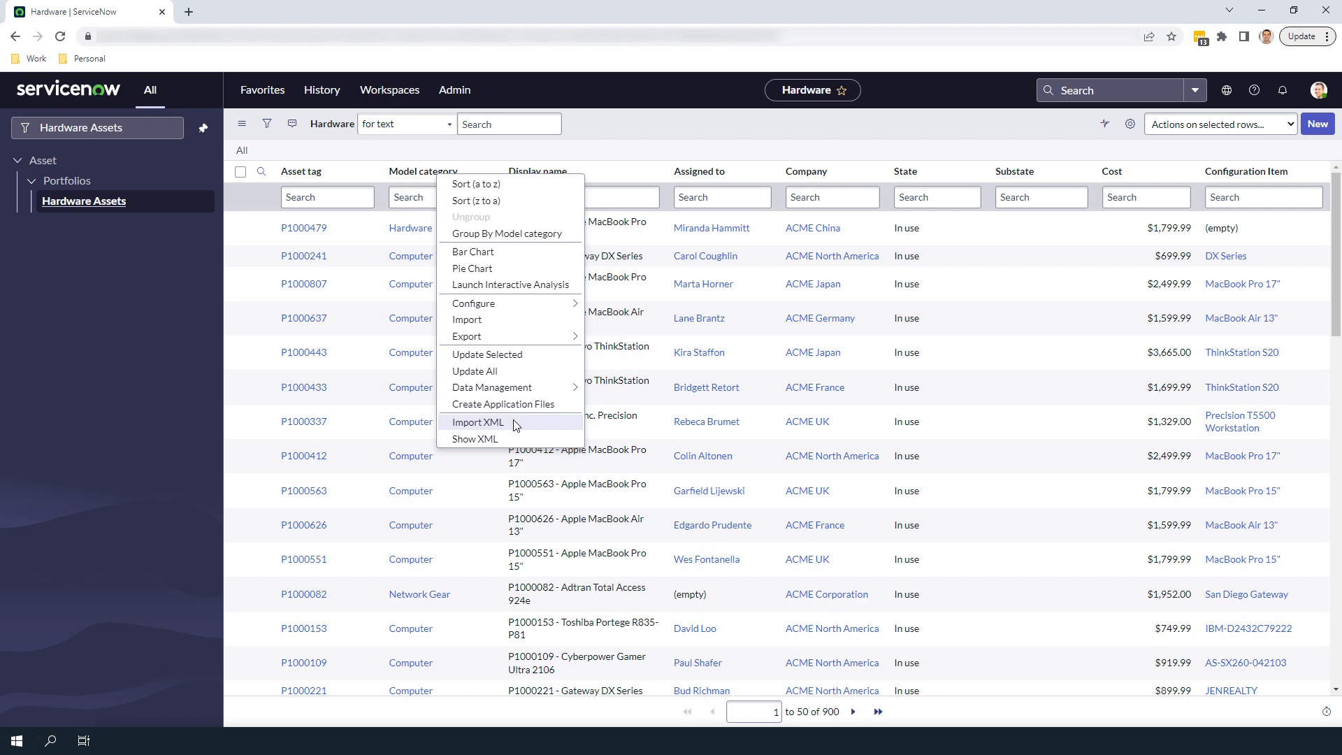
pyautogui.click(478, 422)
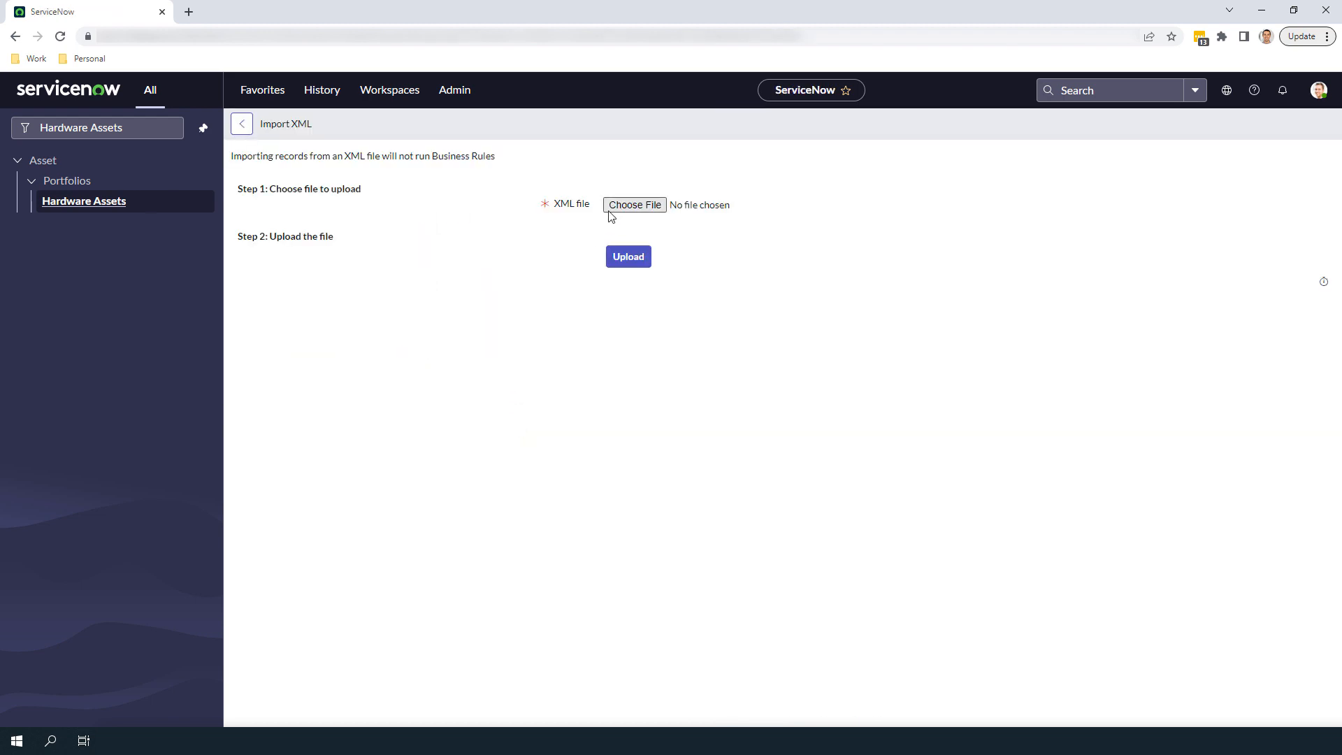
pyautogui.click(634, 205)
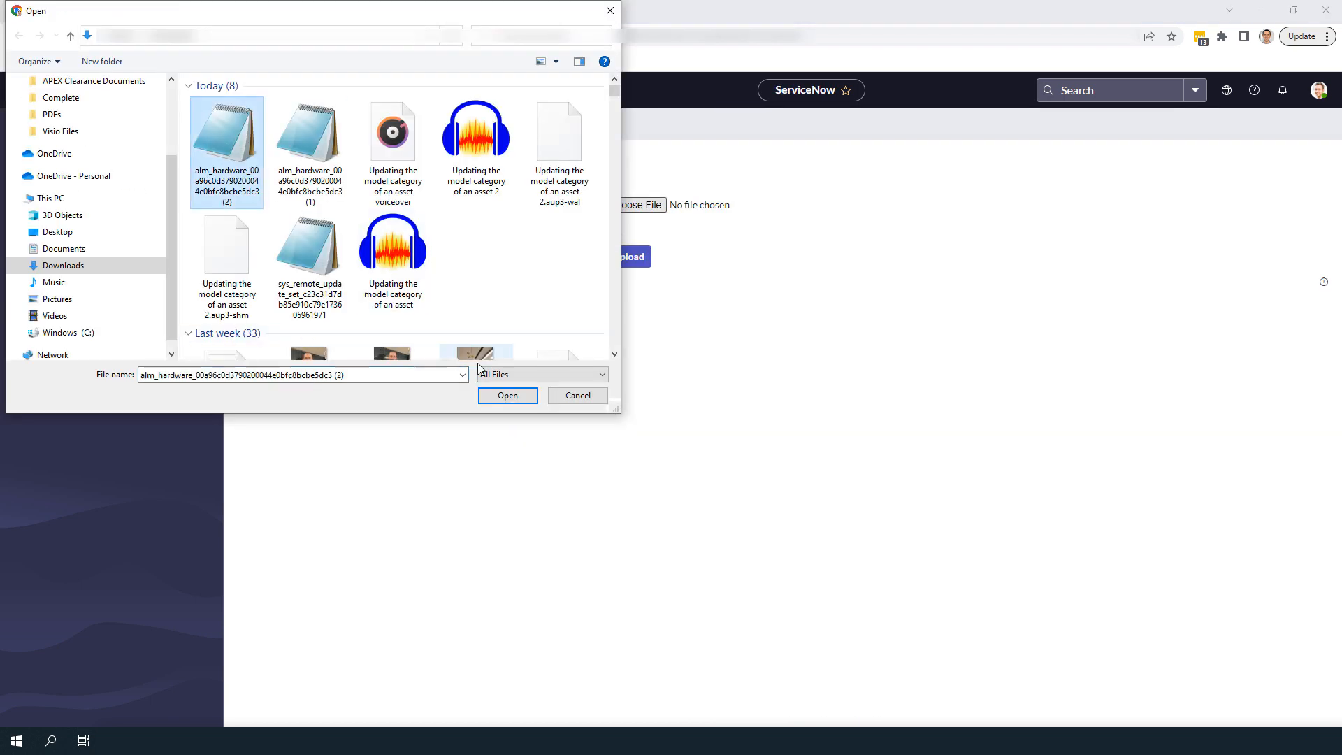
pyautogui.click(507, 396)
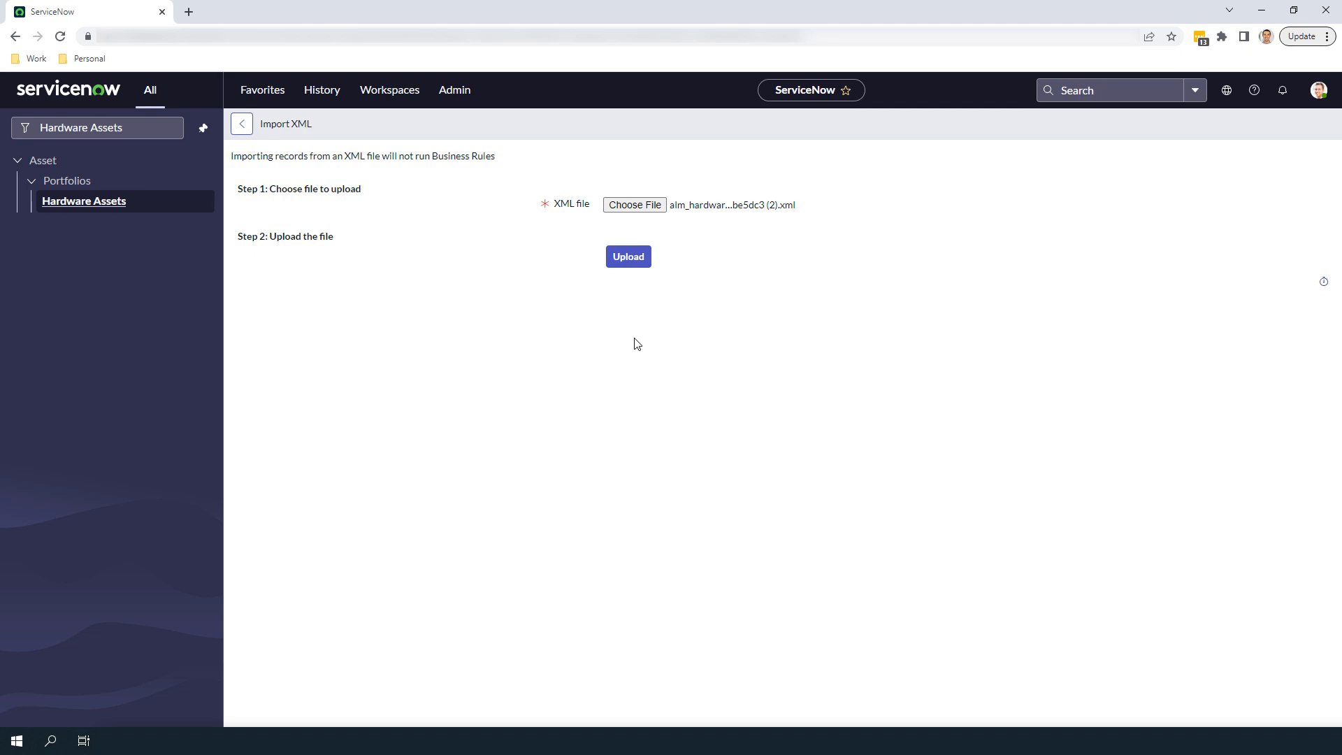
pyautogui.click(628, 256)
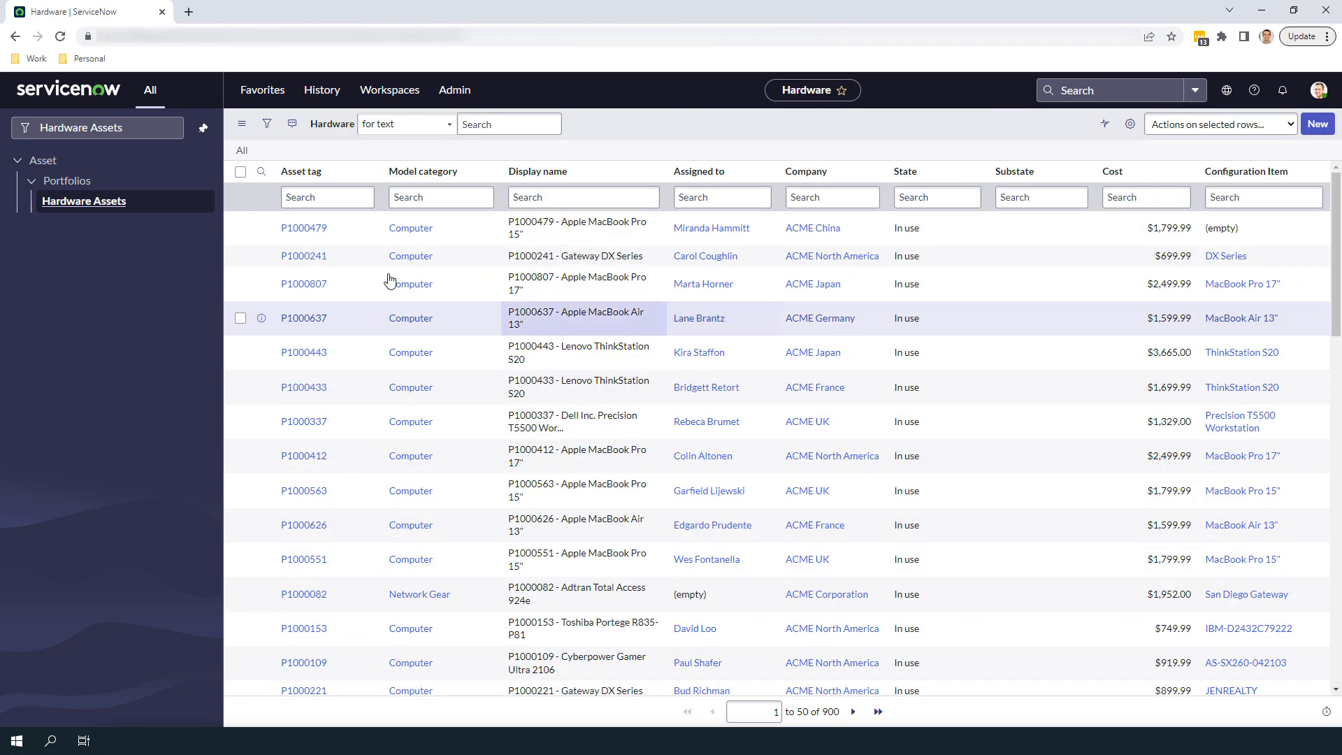
# Step: Open asset P1000479 to confirm its model category reads Computer
pyautogui.click(303, 227)
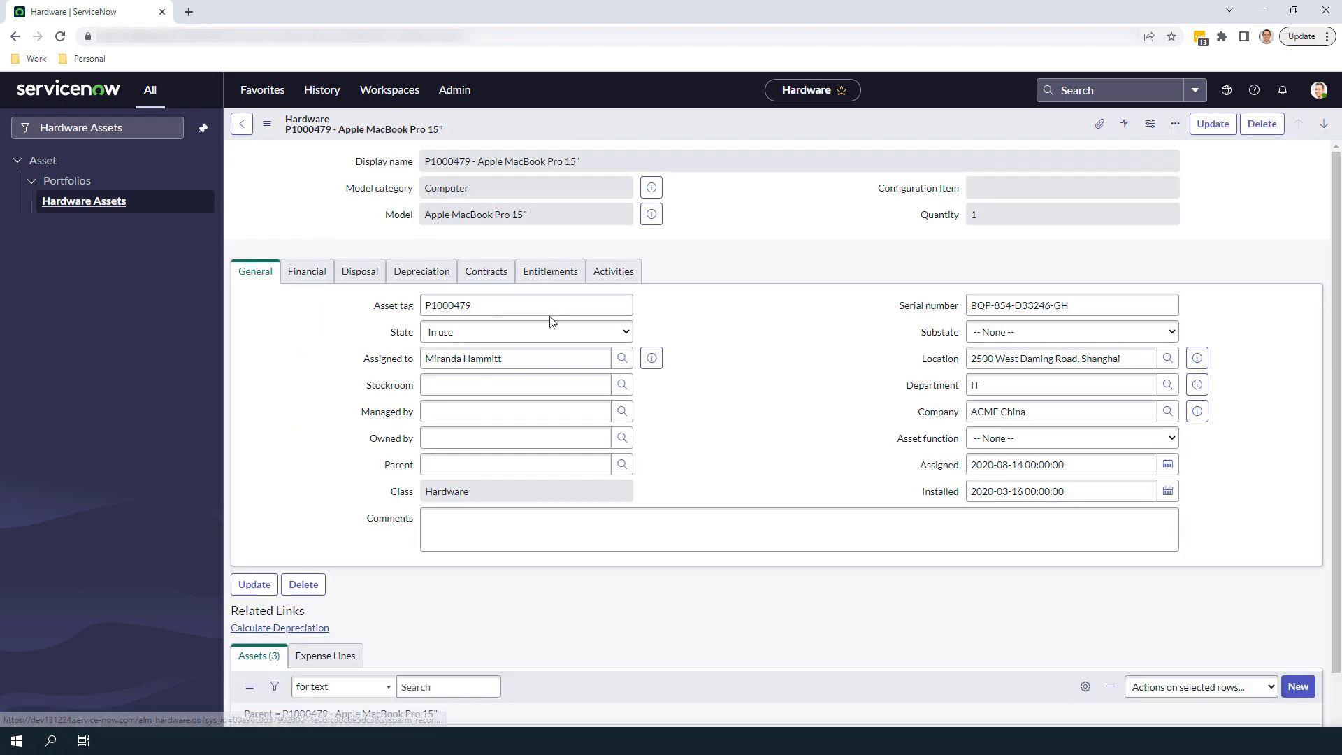